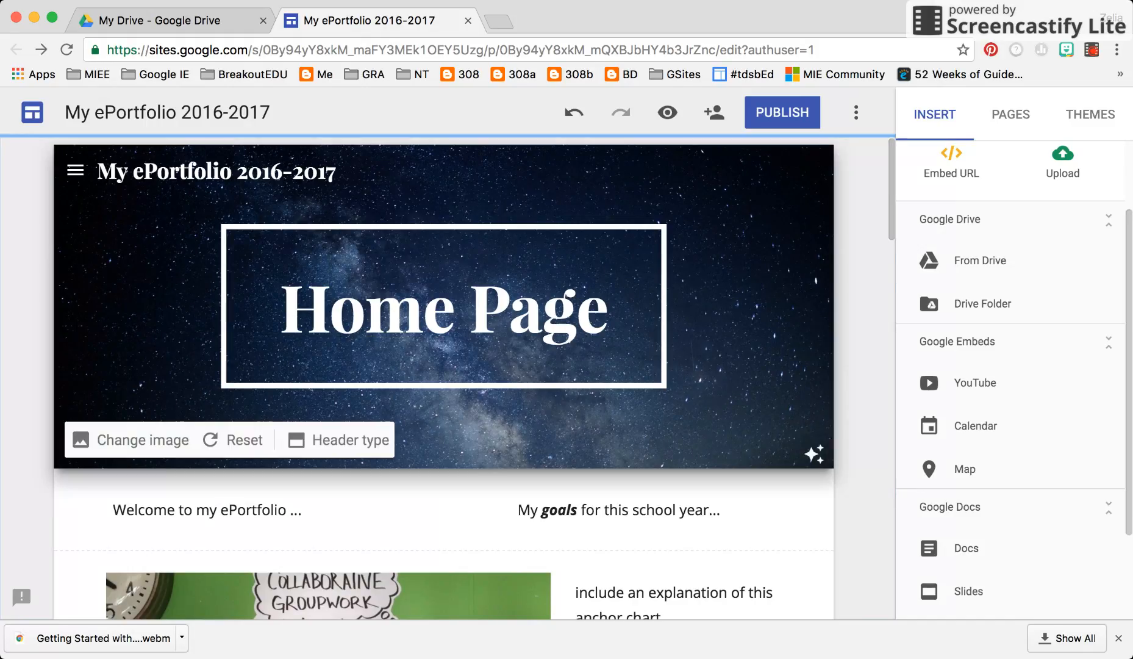
mouse_move(713, 112)
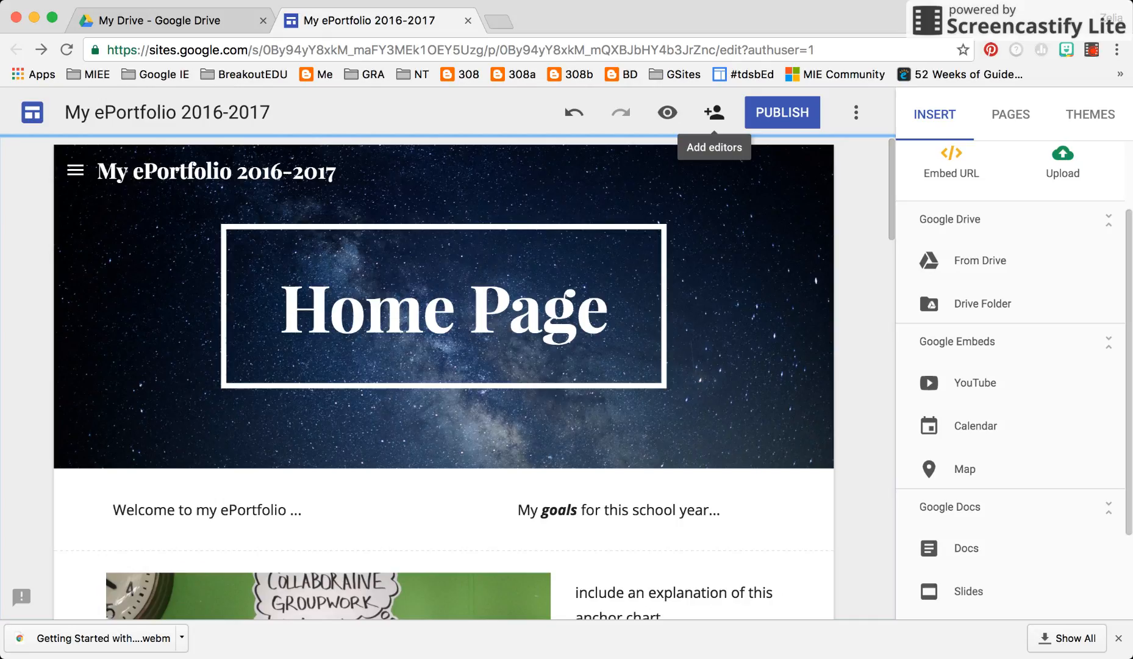
Invite co-teacher Kamla as an editor of the ePortfolio site and confirm 'Can edit'.
click(713, 112)
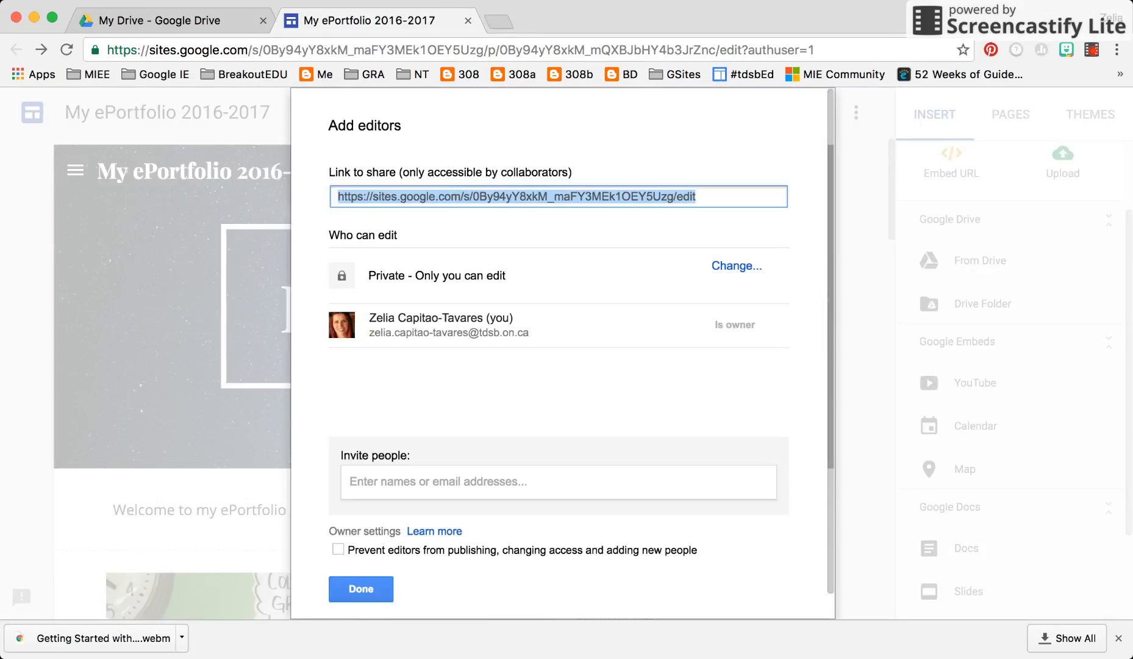
text(kamla Rambaran)
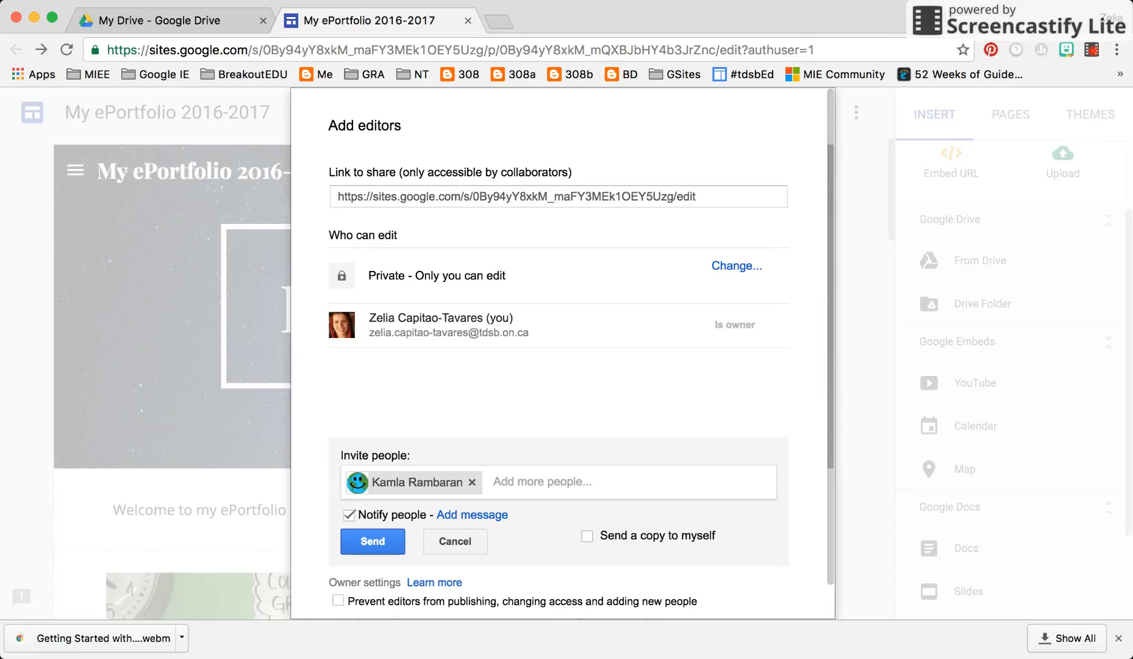
click(372, 541)
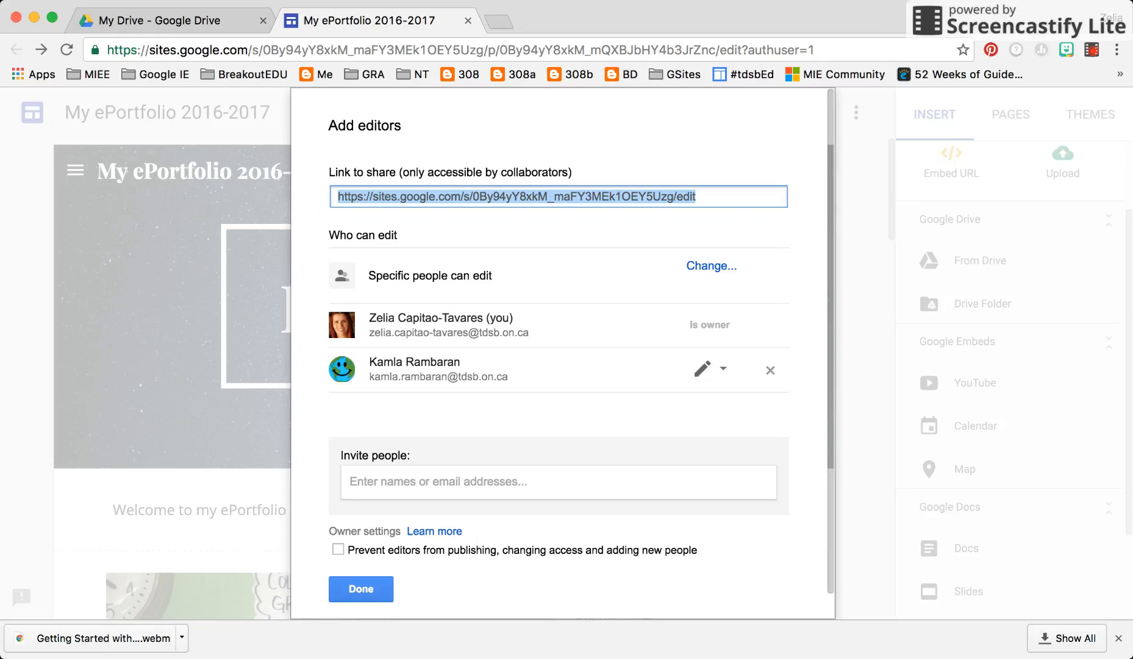
click(723, 370)
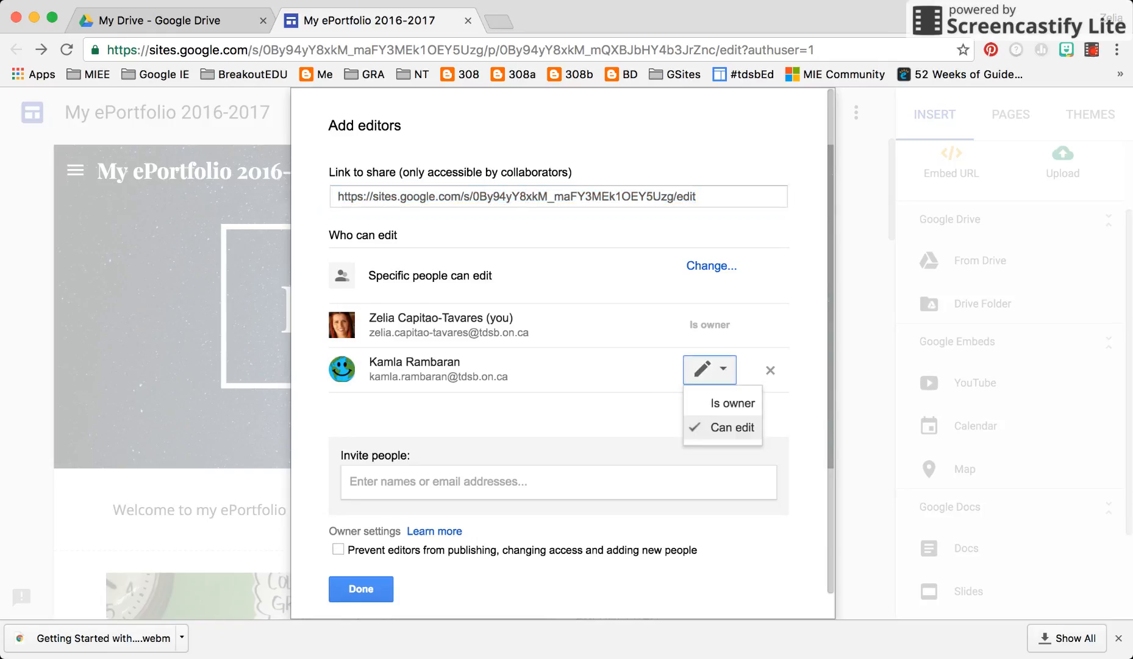
mouse_move(731, 403)
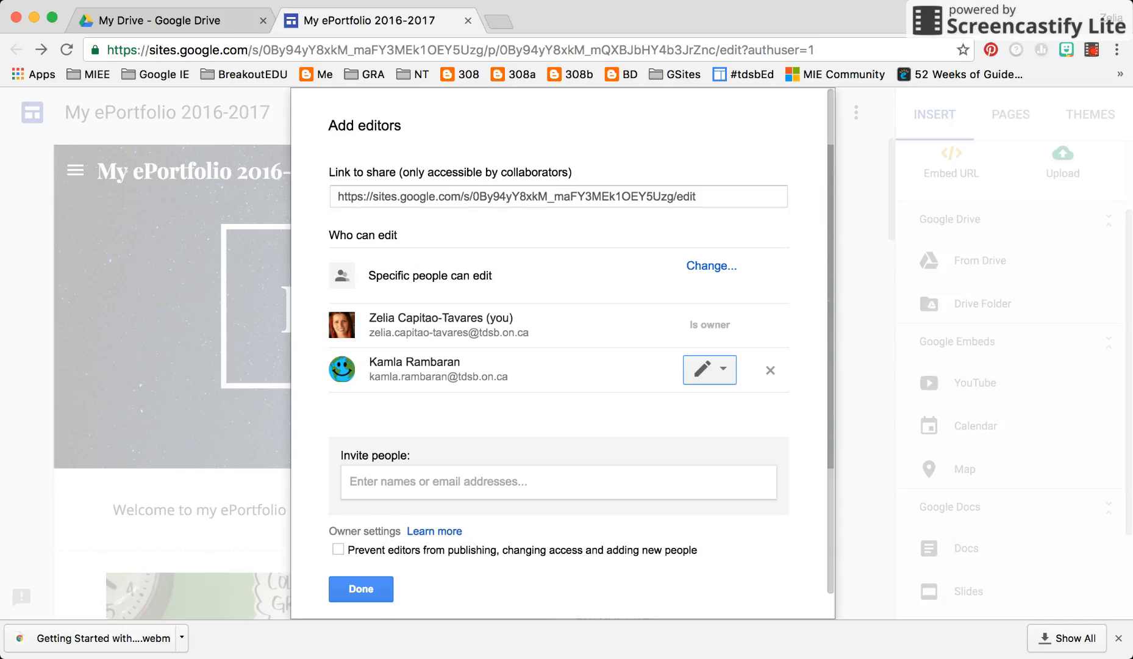
click(711, 266)
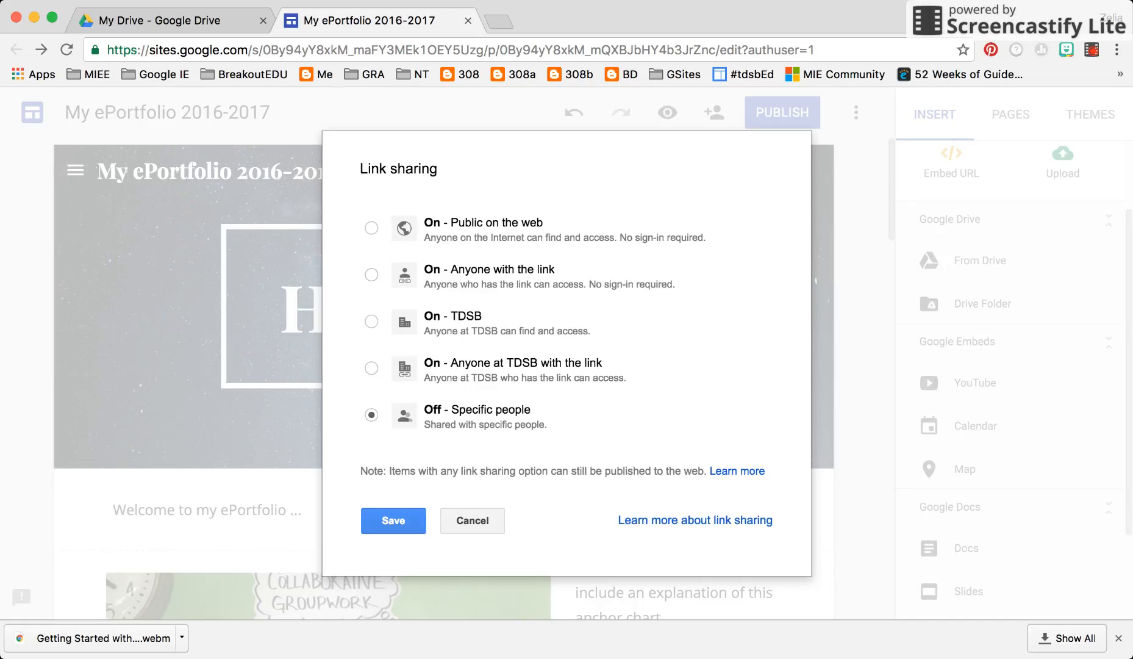
click(371, 368)
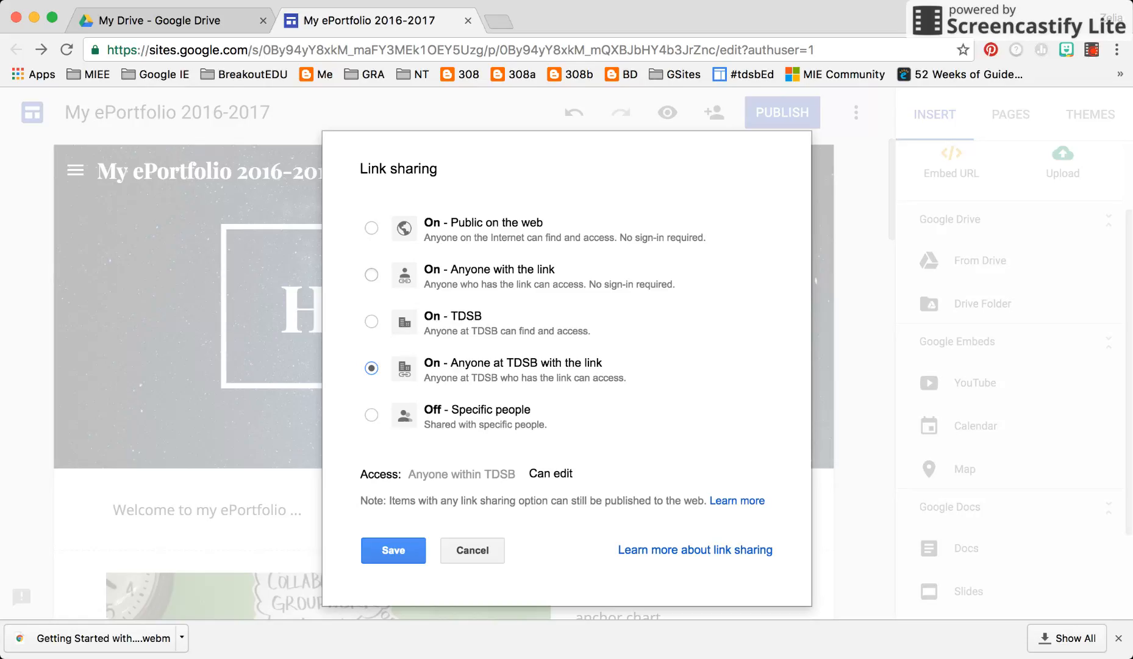
click(372, 227)
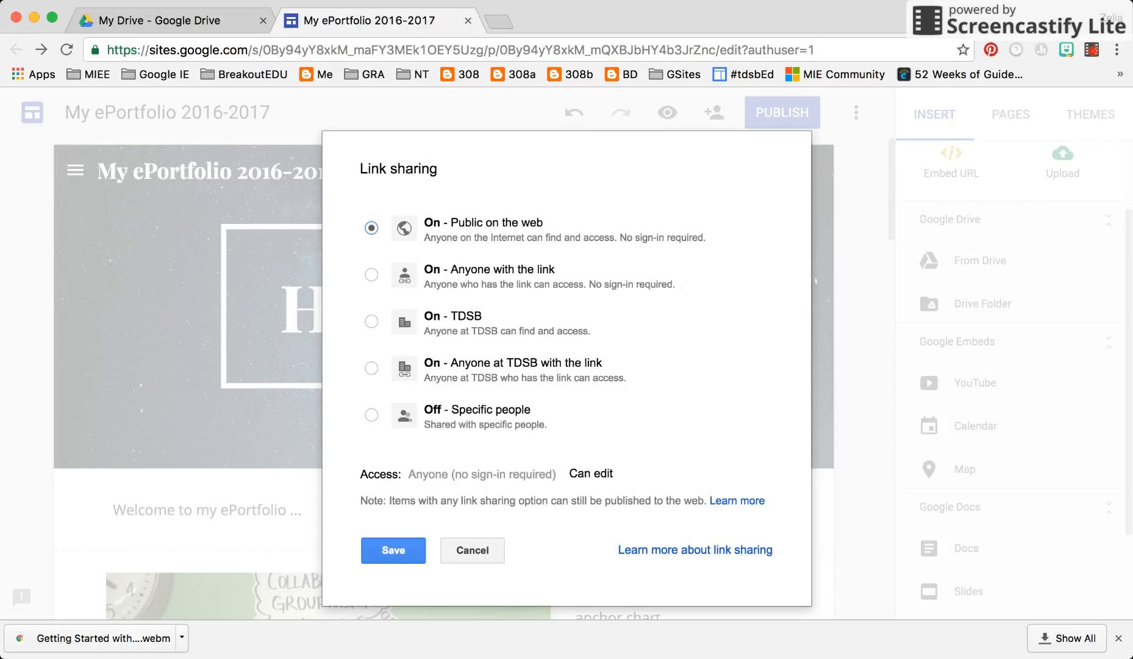
click(371, 414)
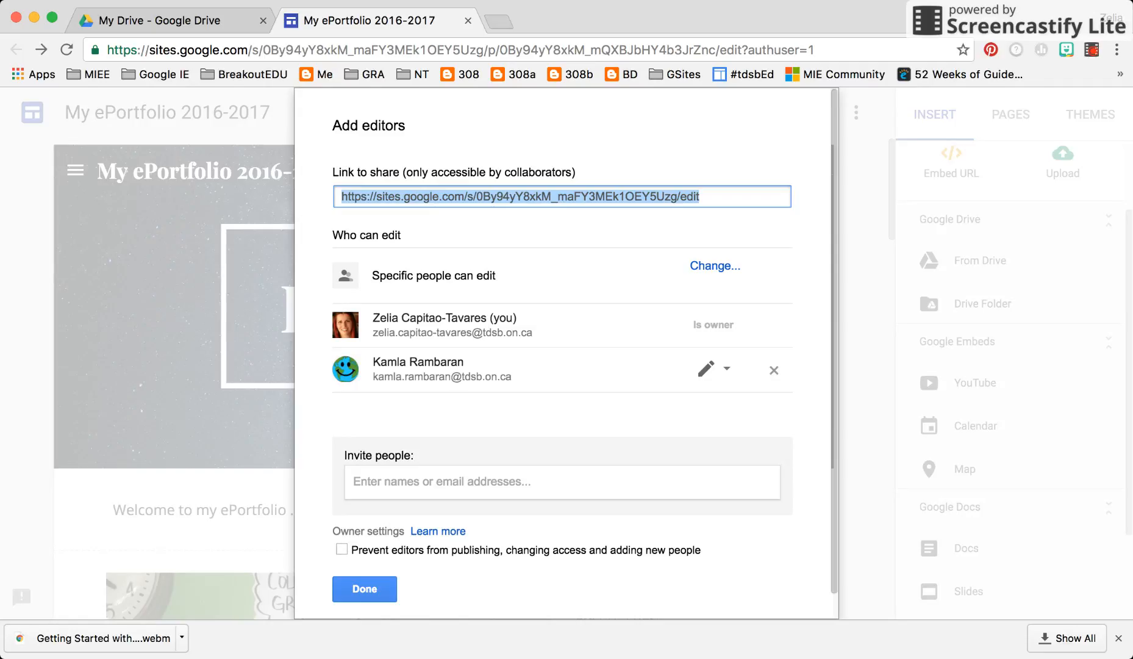
Enable 'Prevent editors from publishing, changing access and adding new people', save, and close sharing.
click(342, 549)
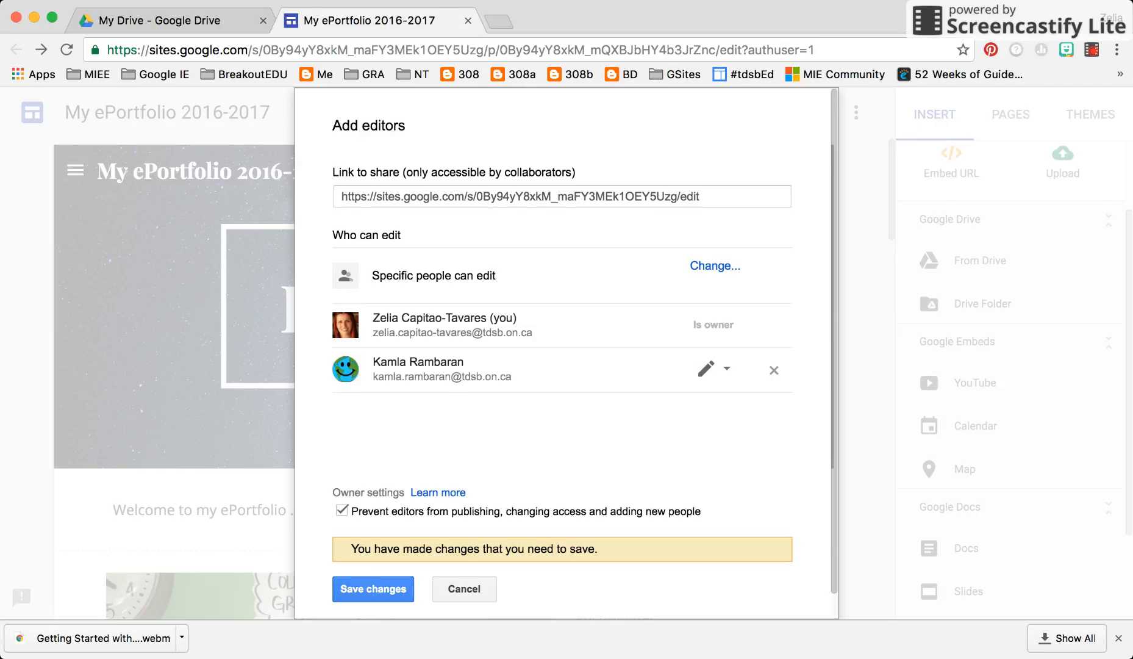
click(373, 588)
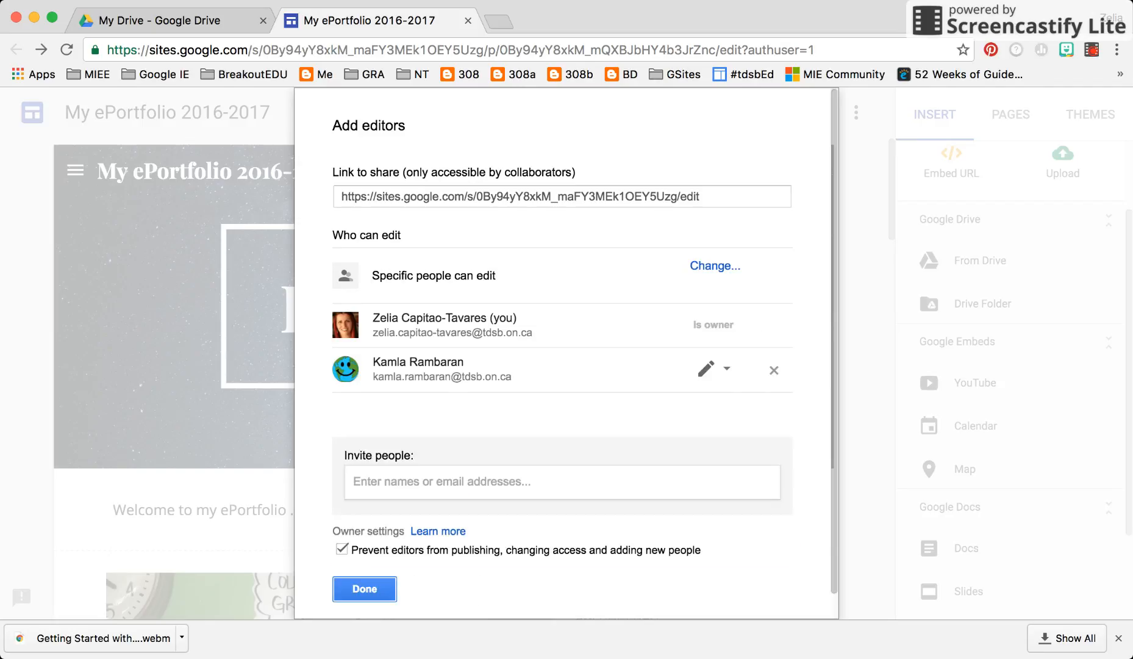
click(364, 588)
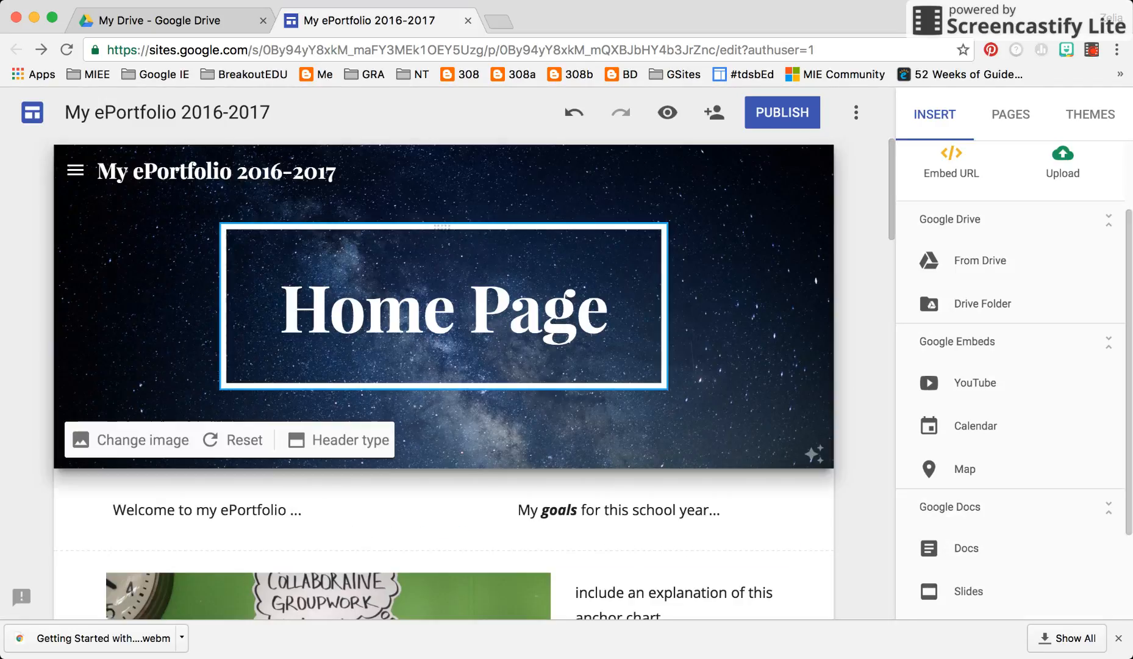
In Google Drive, search 'my eportfolio' and open then close the My ePortfolio 2016-2017 site.
click(166, 21)
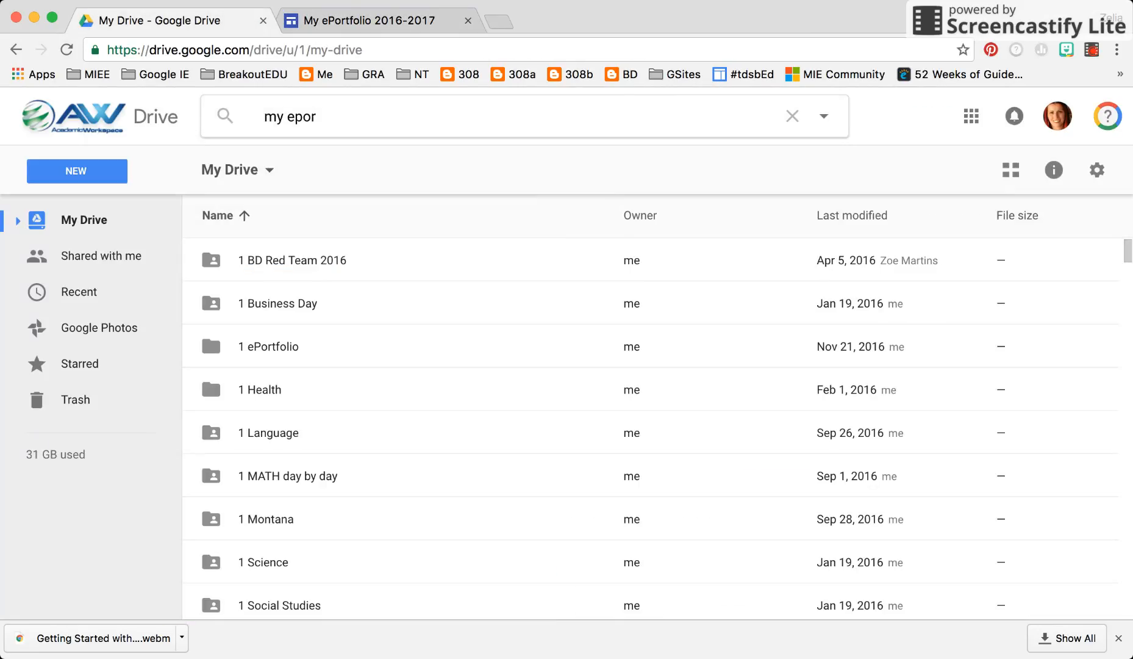
text(tf)
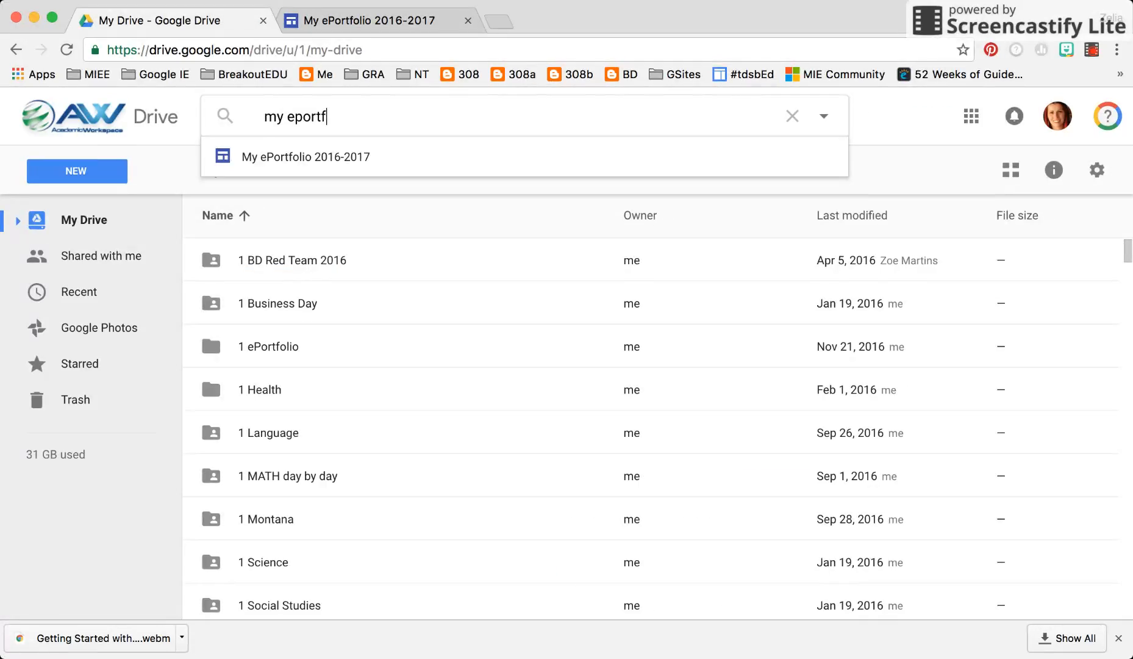
text(olio)
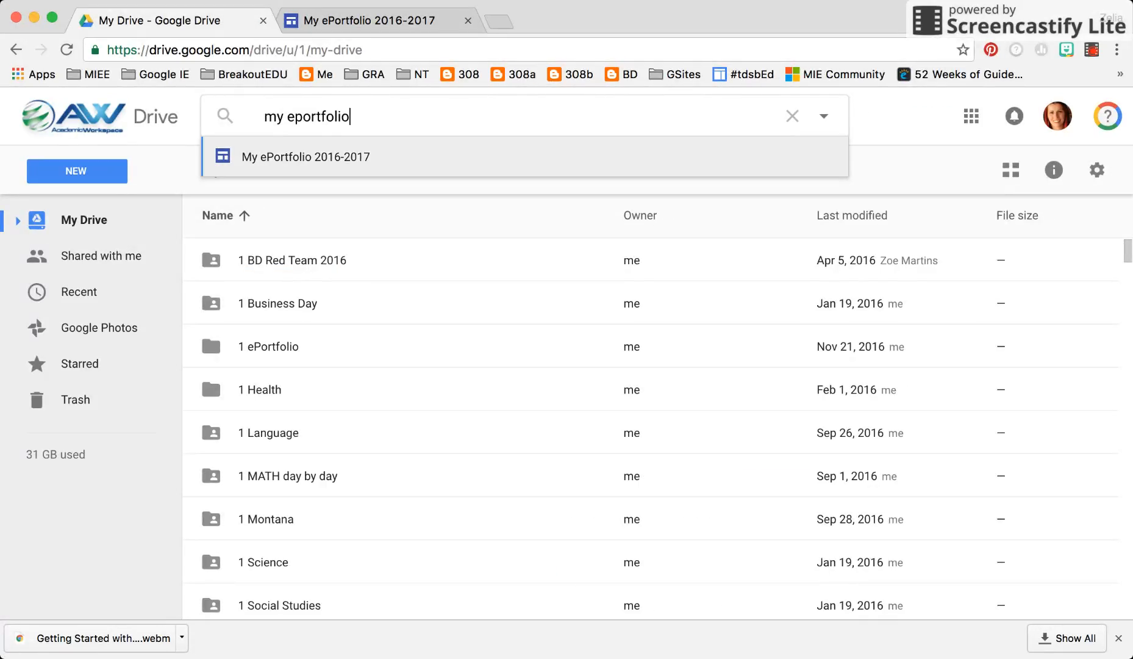
click(305, 157)
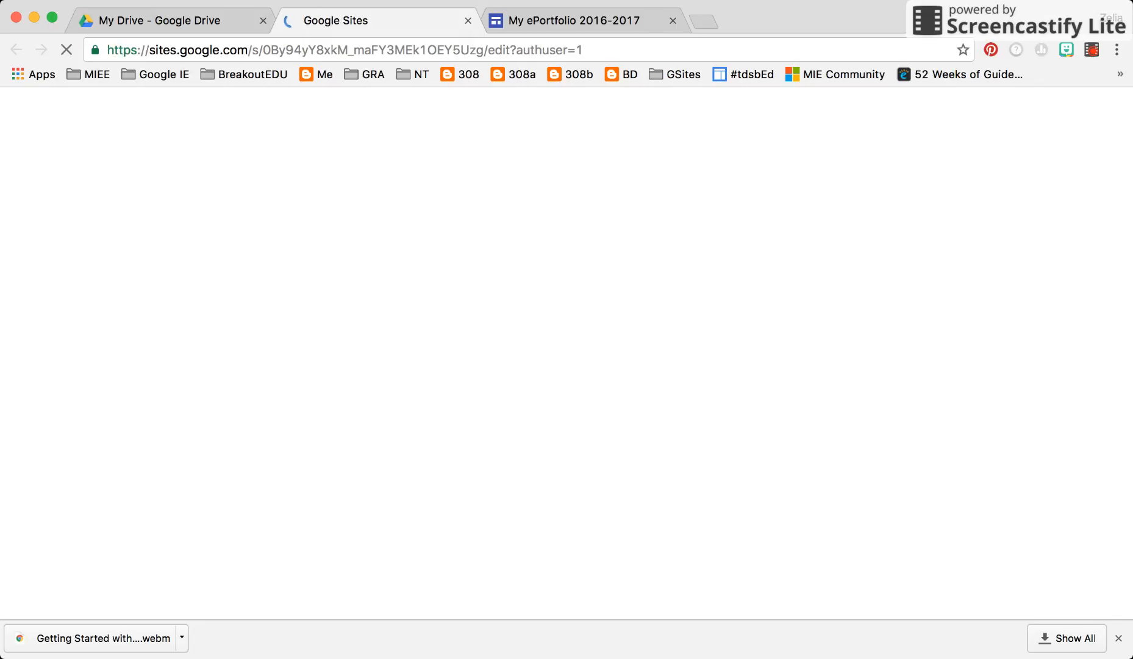
click(468, 20)
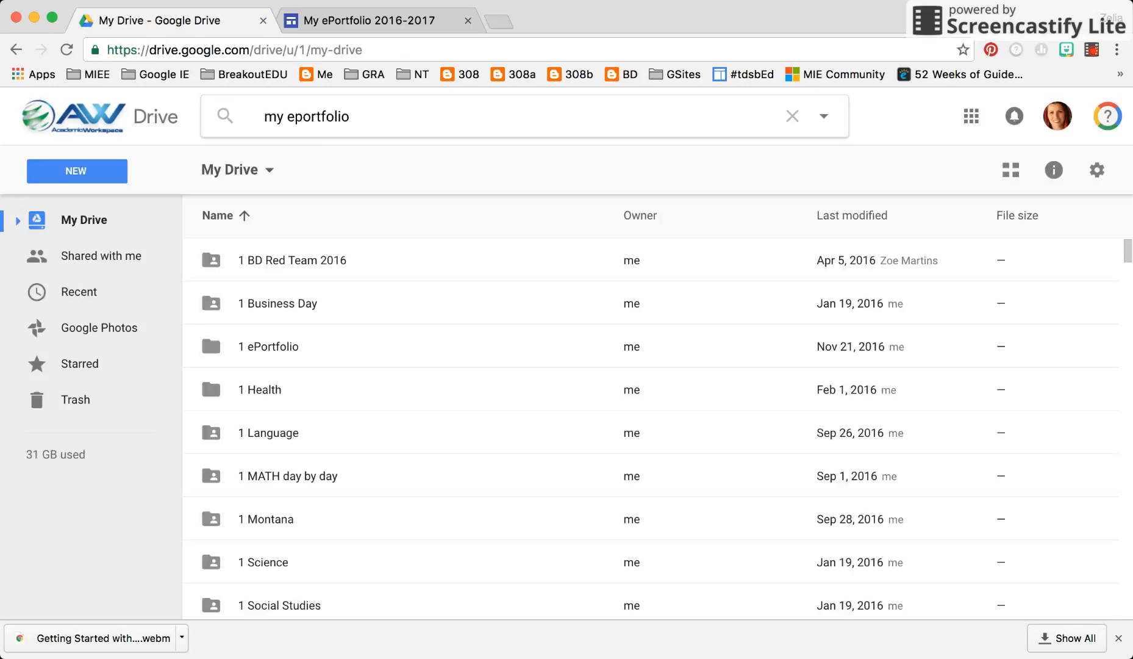
Run the 'my eportfolio' search and select the My ePortfolio 2016-2017 site for sharing.
key(Return)
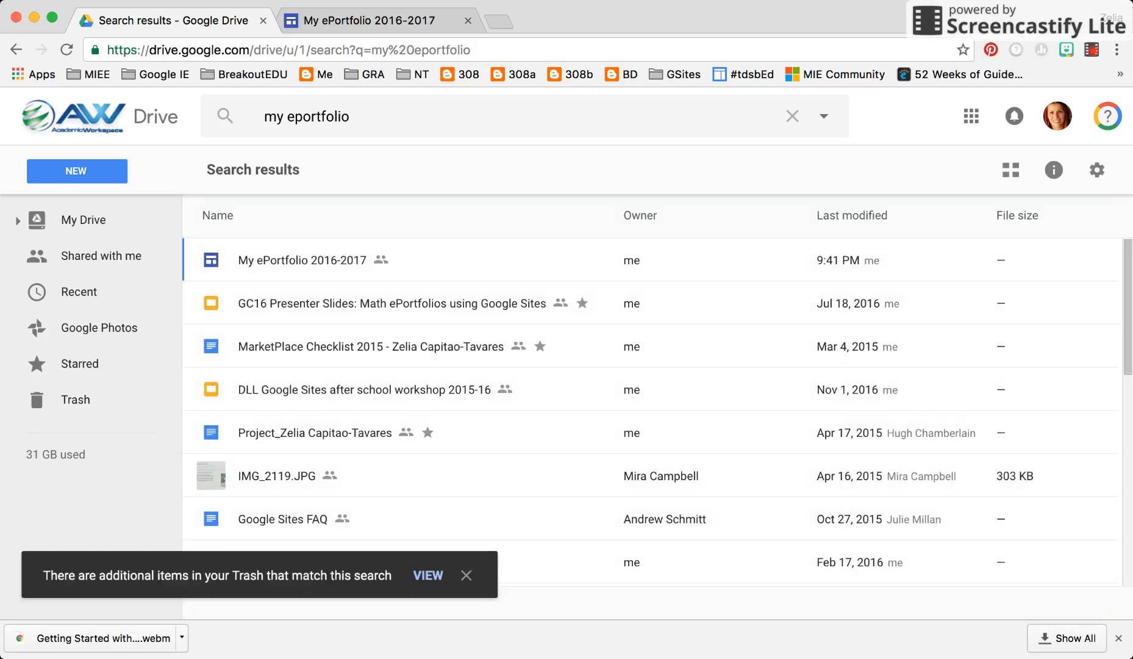
click(301, 260)
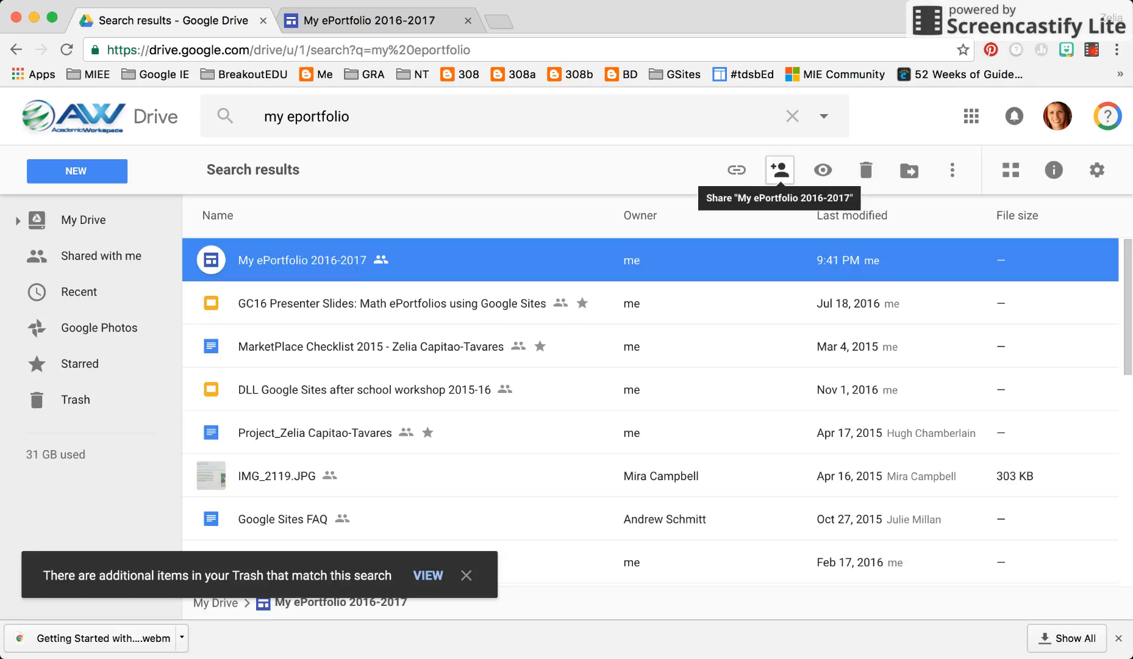
click(466, 576)
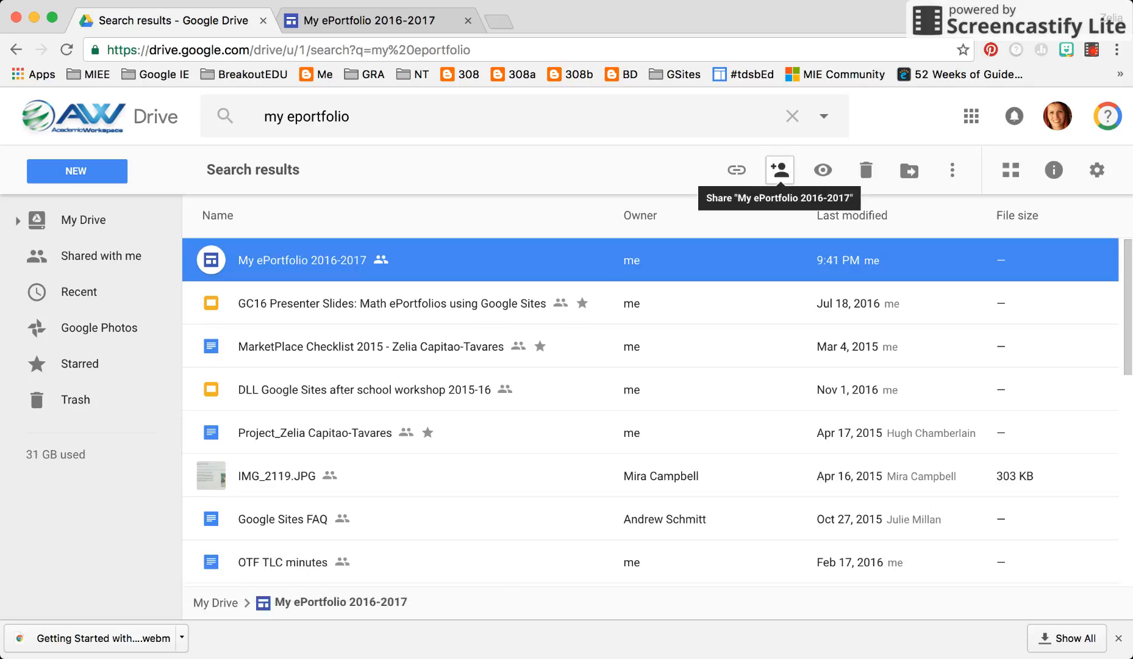